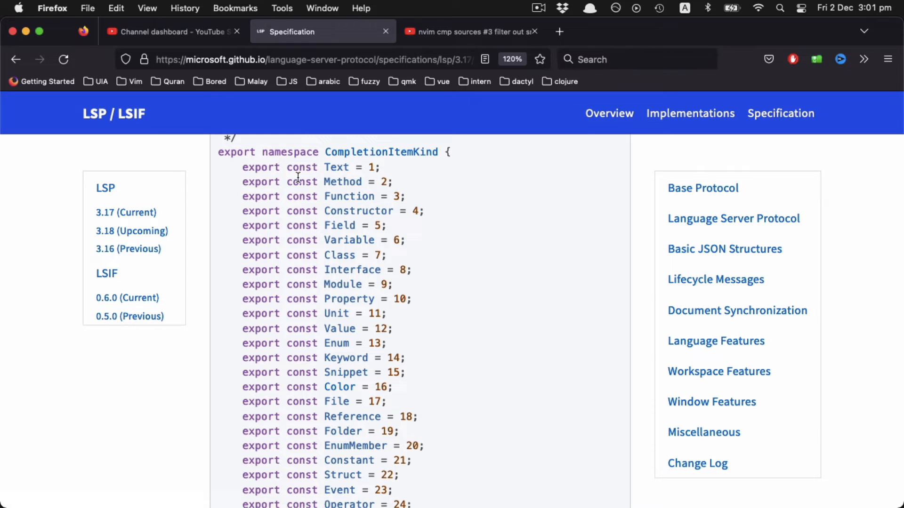
{"action": "mouse_move", "coordinate": [331, 168]}
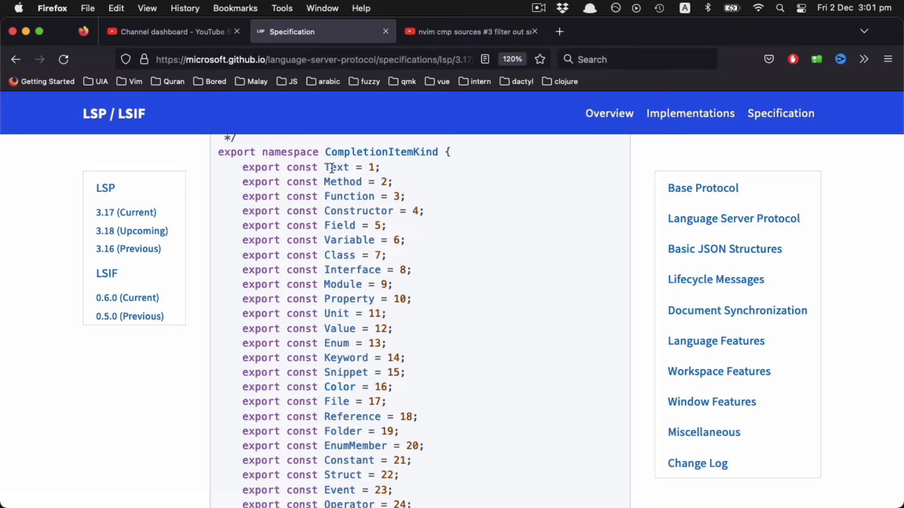
{"action": "mouse_move", "coordinate": [385, 181]}
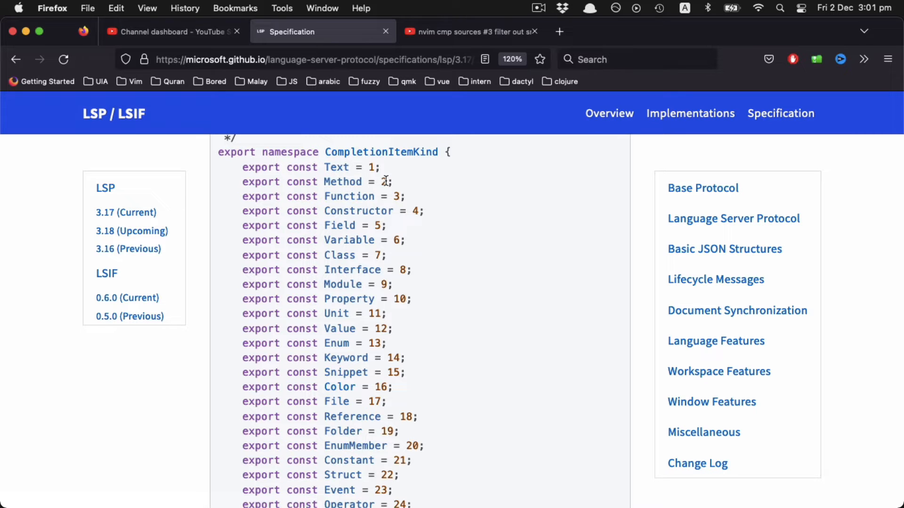
{"action": "mouse_move", "coordinate": [392, 239]}
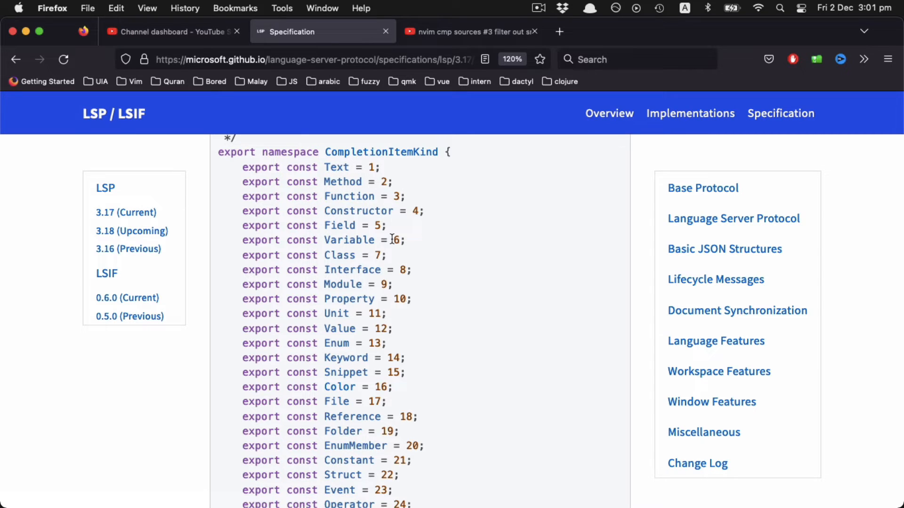
{"action": "mouse_move", "coordinate": [399, 282]}
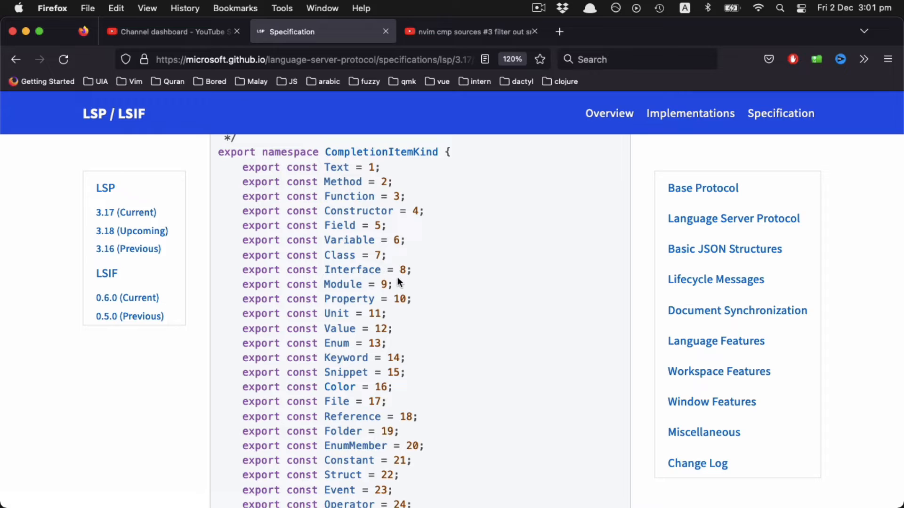
{"action": "mouse_move", "coordinate": [440, 334]}
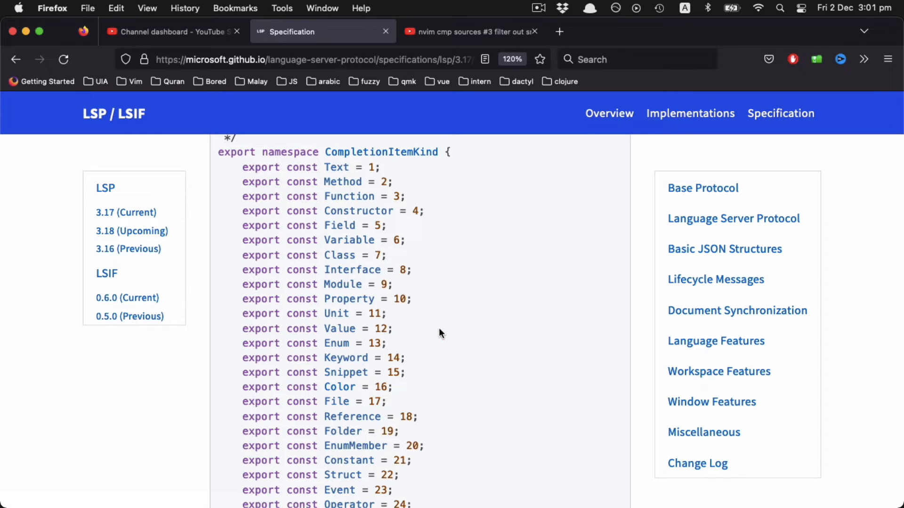
{"action": "mouse_move", "coordinate": [345, 266]}
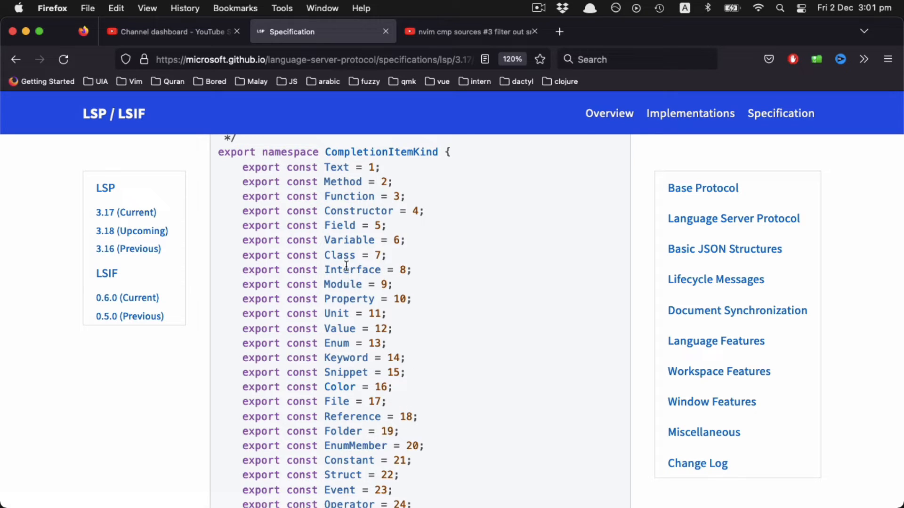
{"action": "mouse_move", "coordinate": [470, 263]}
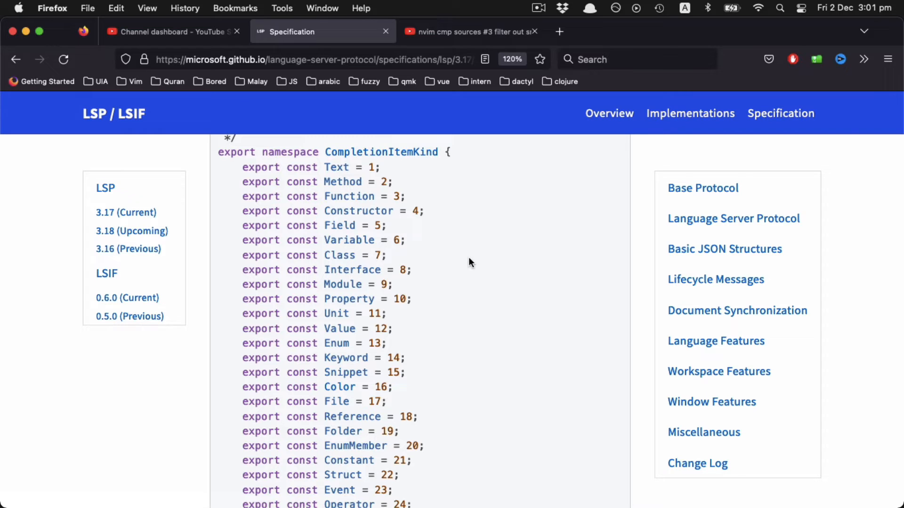
{"action": "mouse_move", "coordinate": [385, 243]}
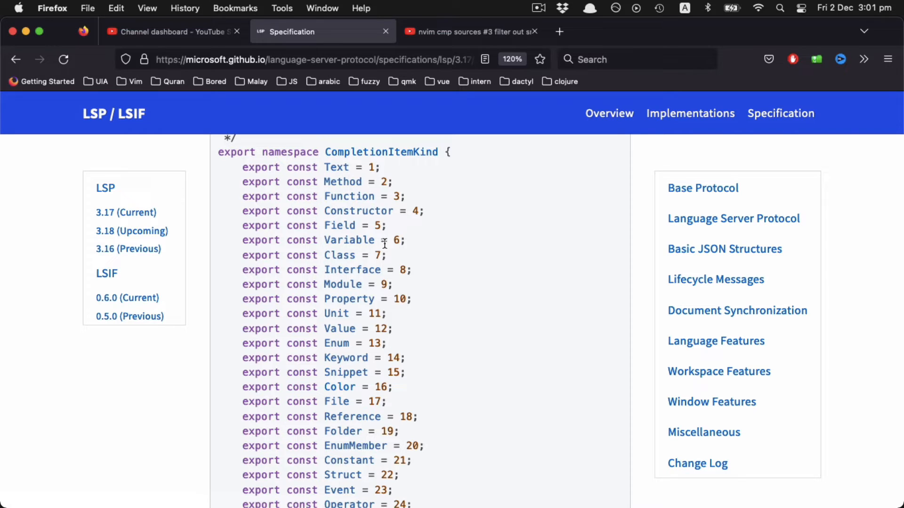
{"action": "mouse_move", "coordinate": [569, 257]}
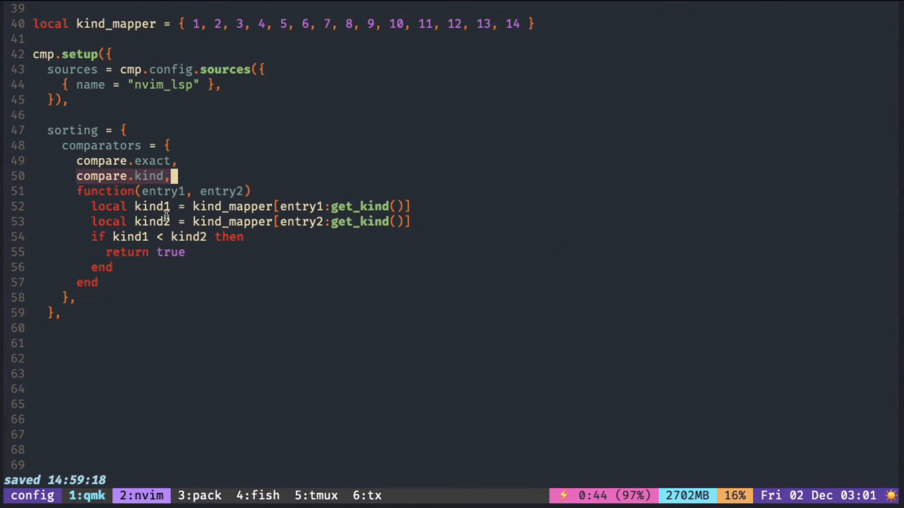
{"action": "mouse_move", "coordinate": [259, 176]}
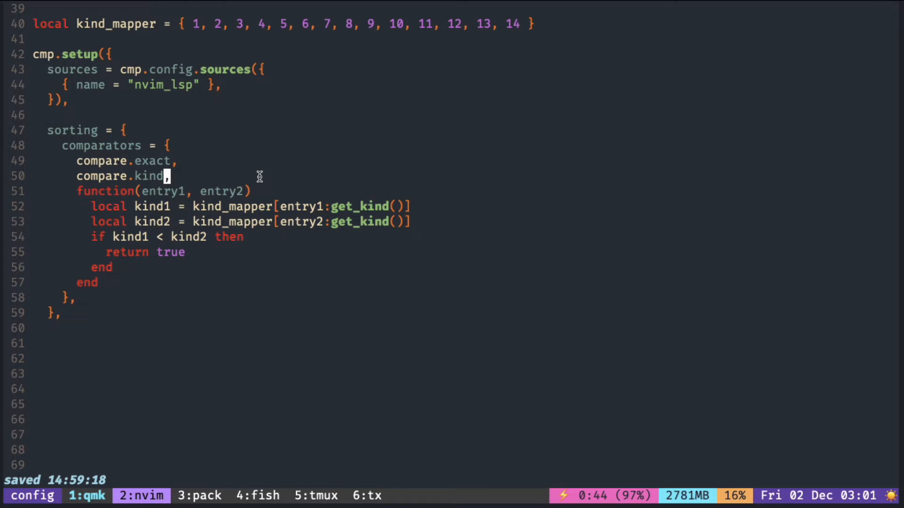
Remove the built-in compare.kind comparator line, leaving compare.exact and the custom kind function
{"action": "key", "text": "dd"}
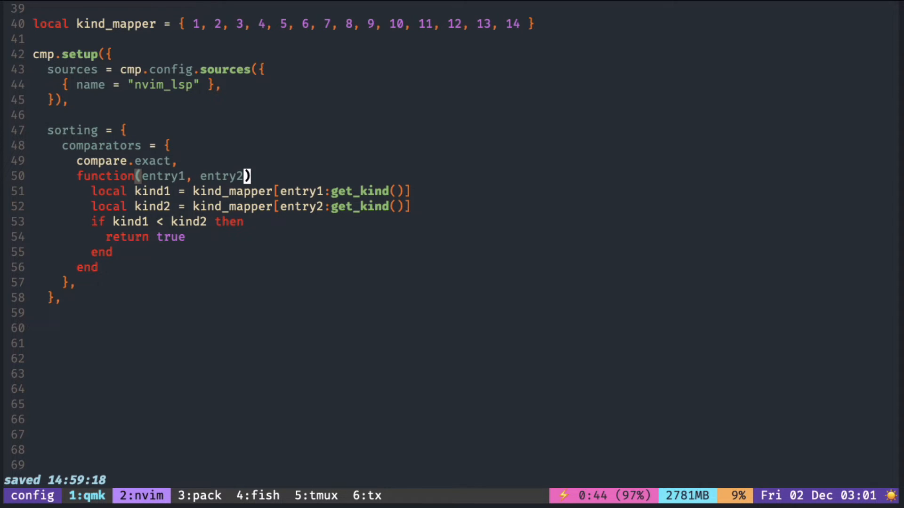
{"action": "mouse_move", "coordinate": [277, 195]}
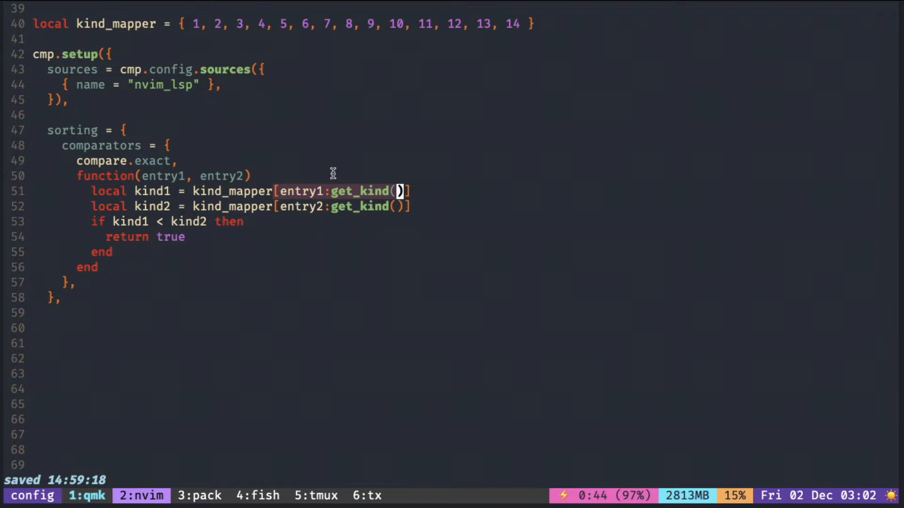
{"action": "mouse_move", "coordinate": [323, 191]}
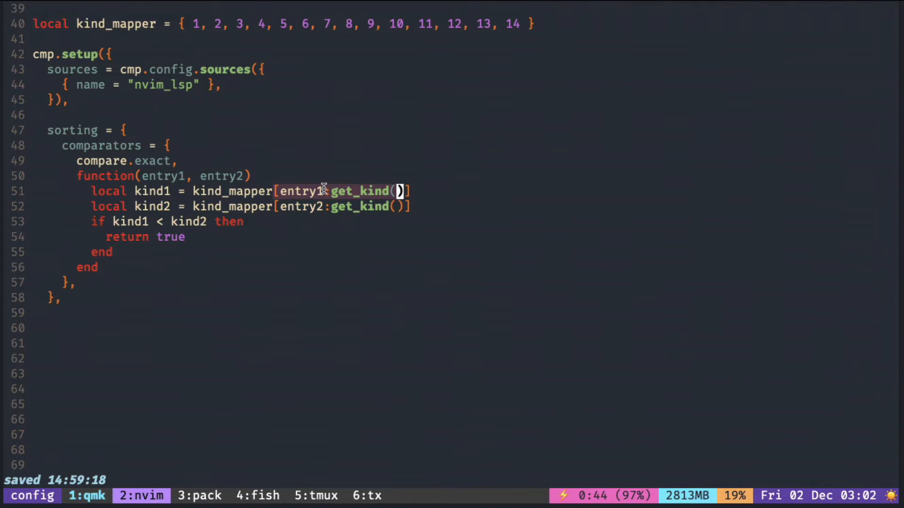
{"action": "mouse_move", "coordinate": [182, 106]}
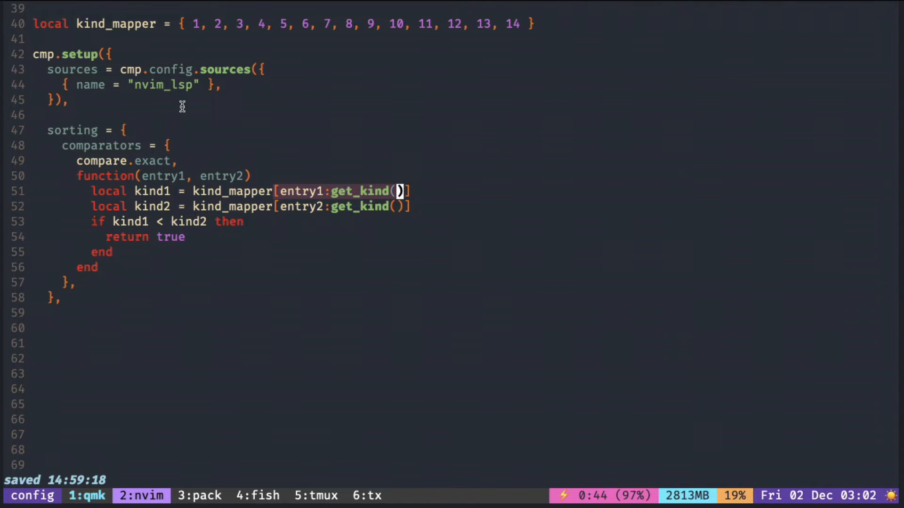
{"action": "mouse_move", "coordinate": [192, 30]}
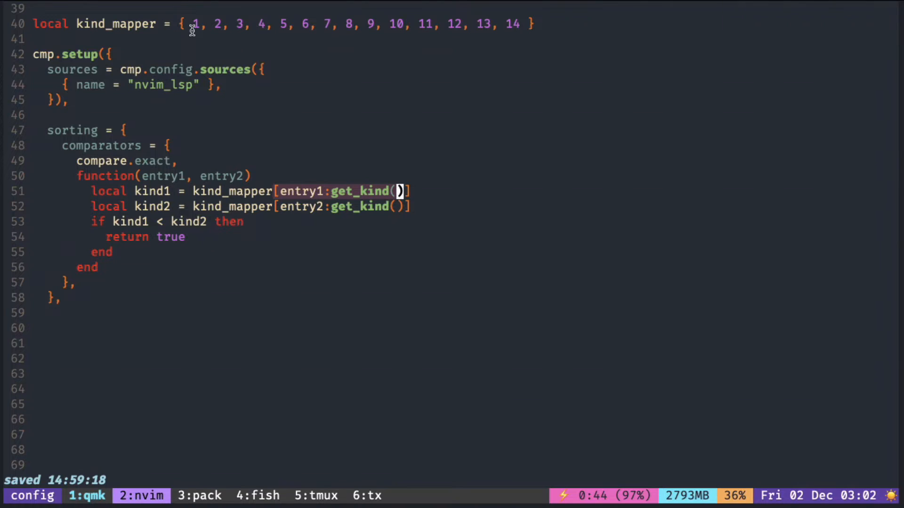
{"action": "mouse_move", "coordinate": [218, 25]}
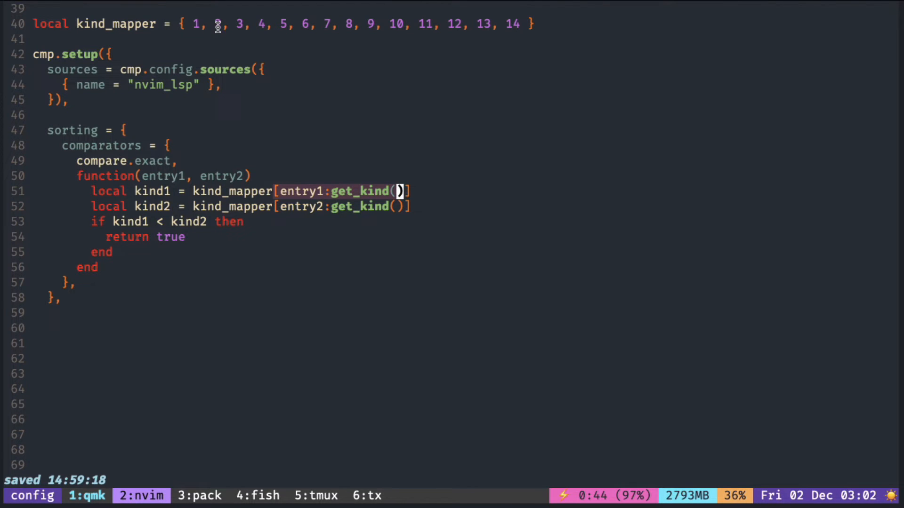
{"action": "mouse_move", "coordinate": [336, 24]}
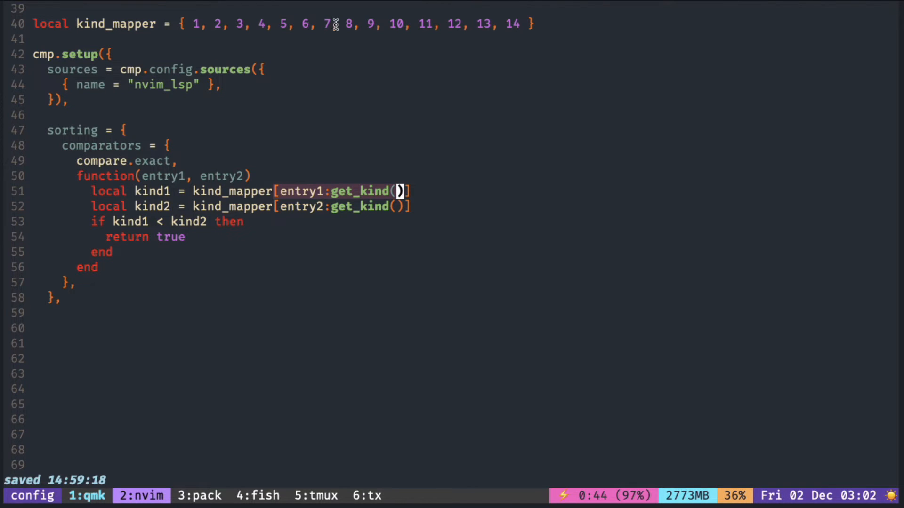
{"action": "mouse_move", "coordinate": [328, 39]}
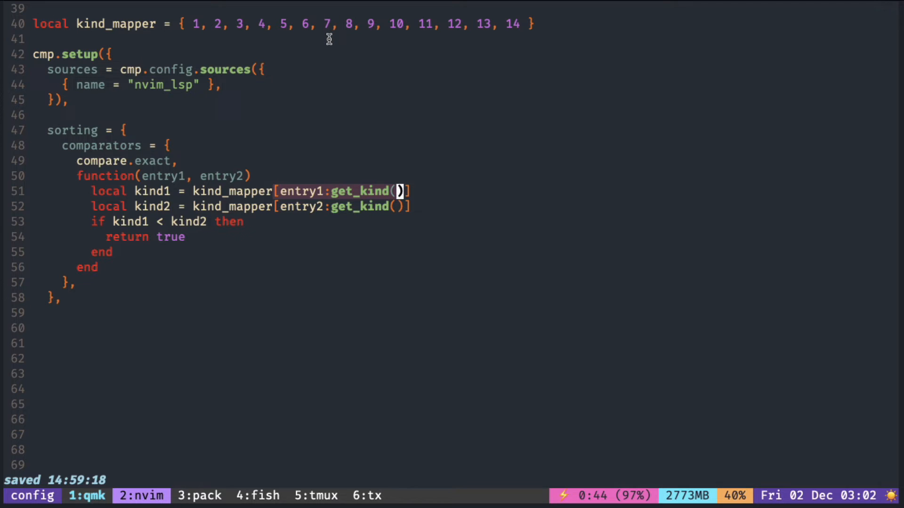
{"action": "mouse_move", "coordinate": [329, 23]}
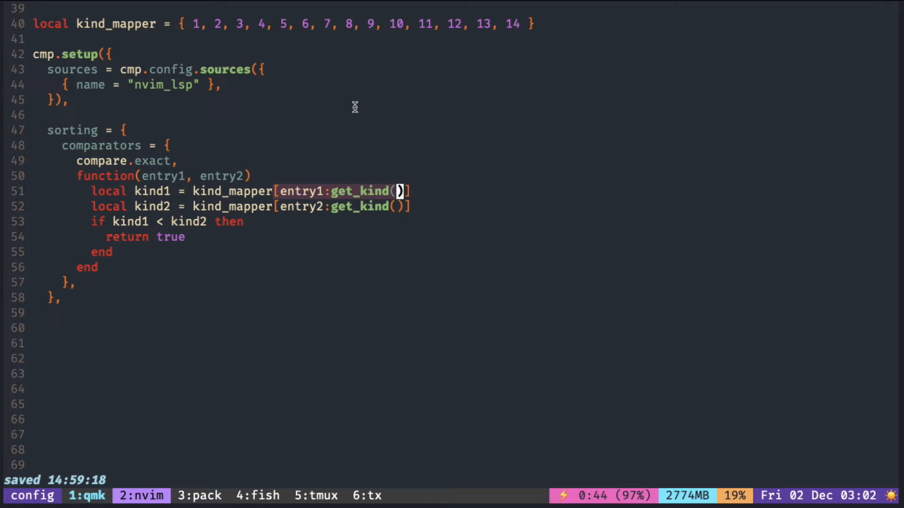
{"action": "mouse_move", "coordinate": [293, 31]}
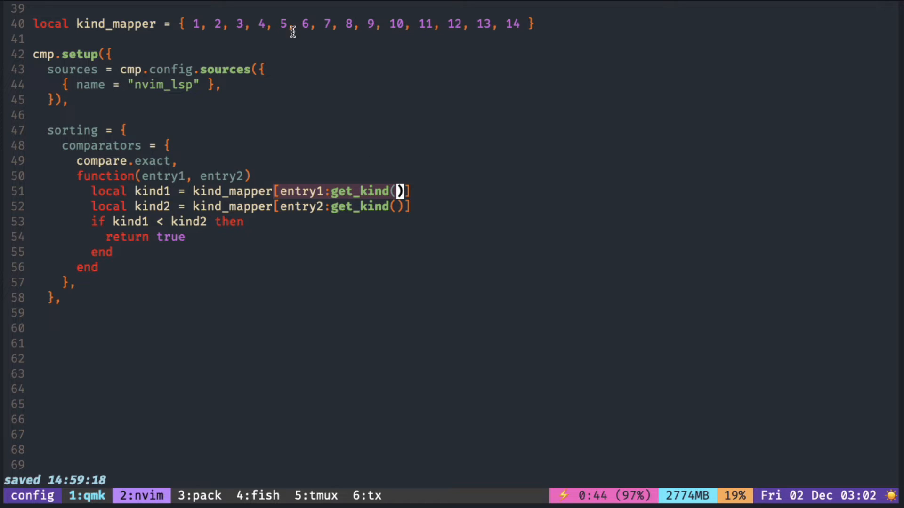
{"action": "mouse_move", "coordinate": [325, 32]}
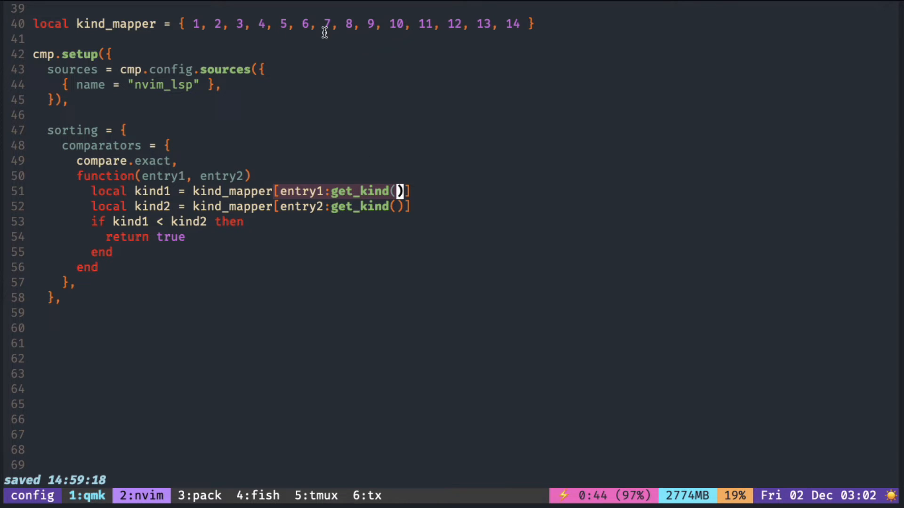
{"action": "mouse_move", "coordinate": [353, 173]}
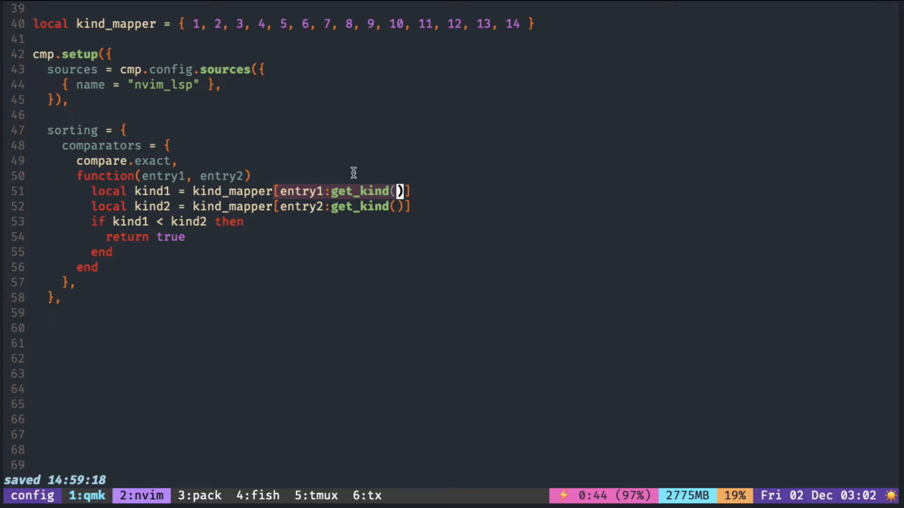
{"action": "mouse_move", "coordinate": [327, 56]}
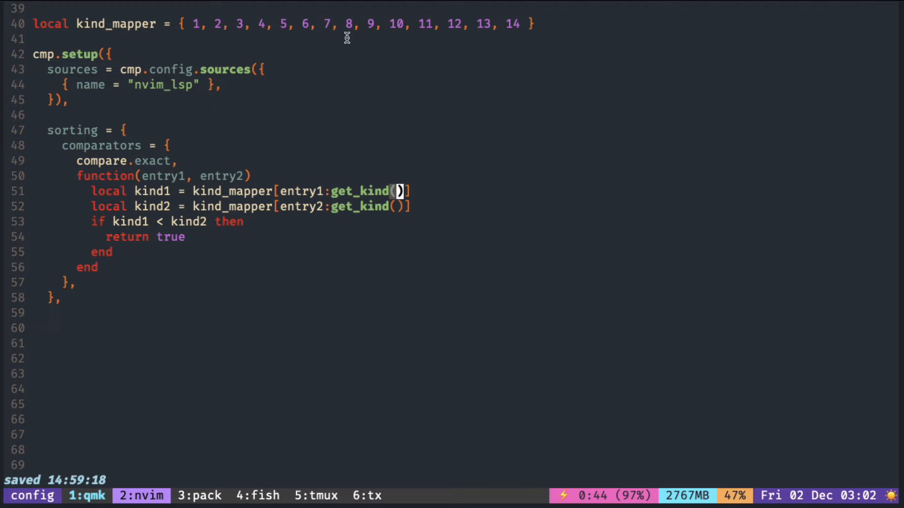
{"action": "mouse_move", "coordinate": [369, 69]}
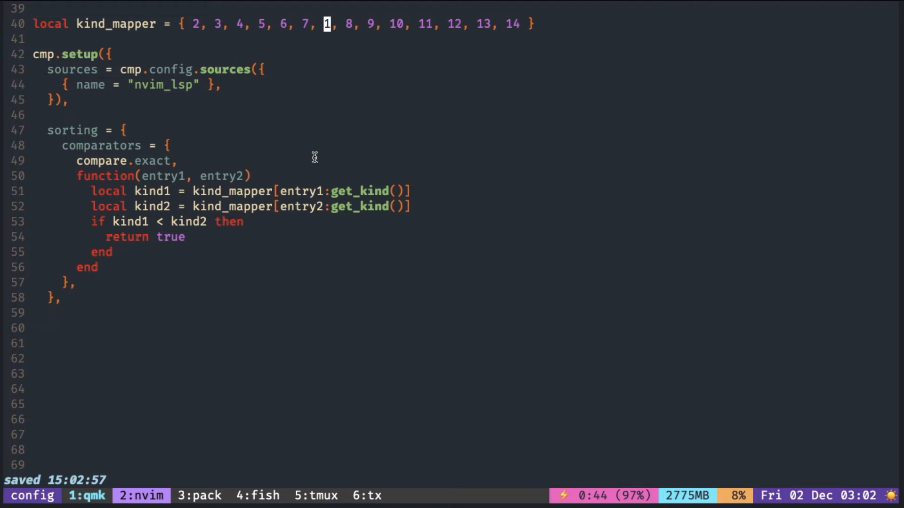
{"action": "mouse_move", "coordinate": [361, 191]}
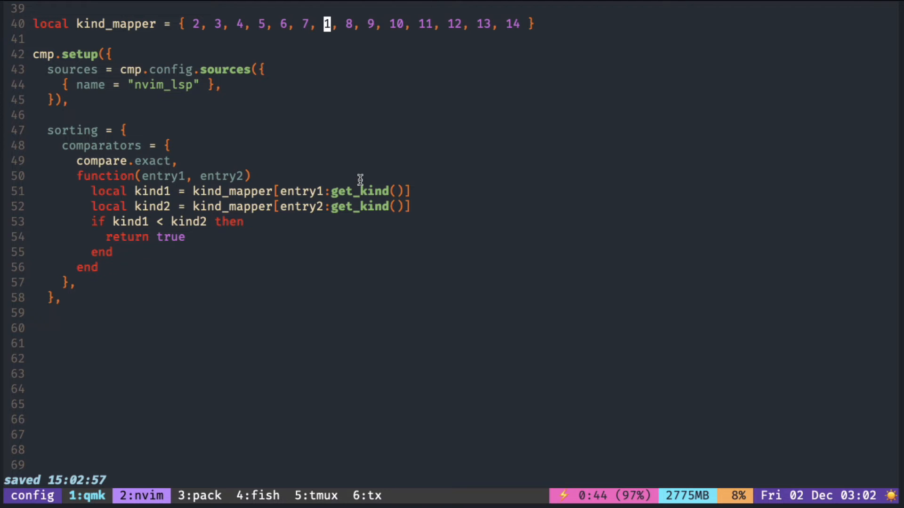
{"action": "mouse_move", "coordinate": [149, 61]}
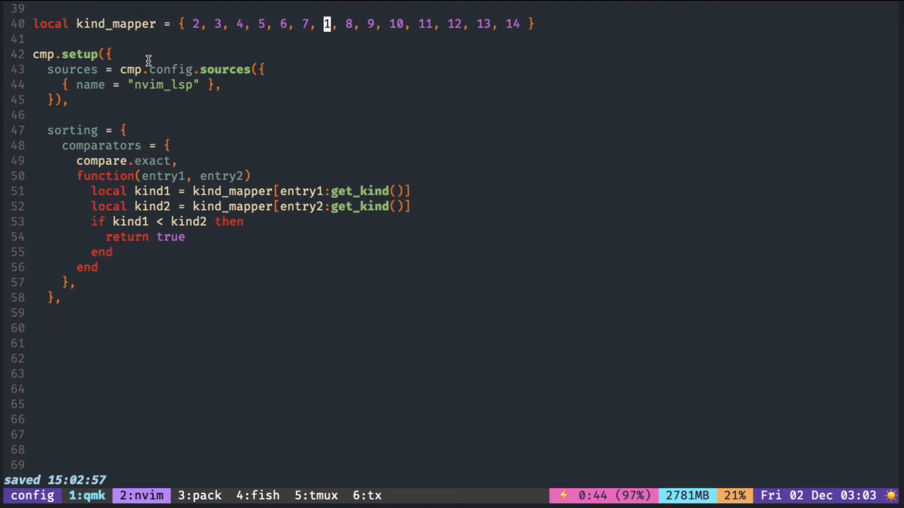
{"action": "mouse_move", "coordinate": [328, 24]}
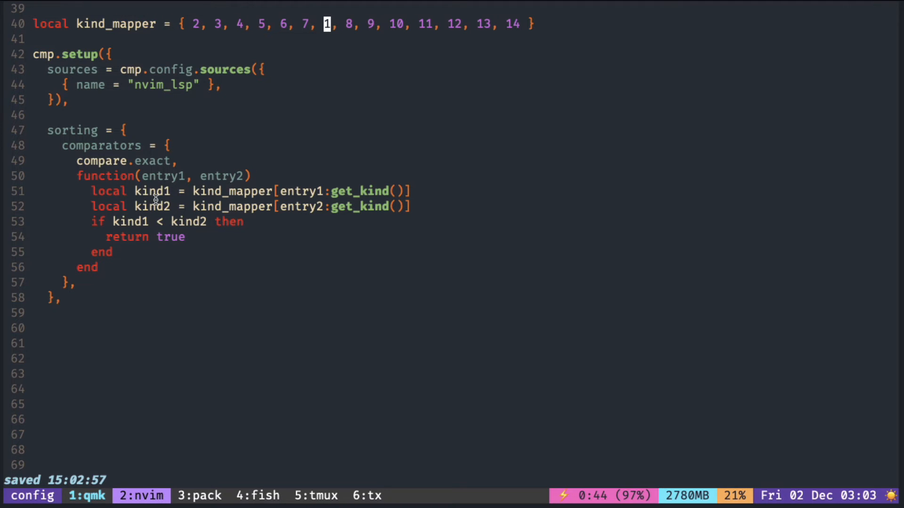
{"action": "mouse_move", "coordinate": [329, 191]}
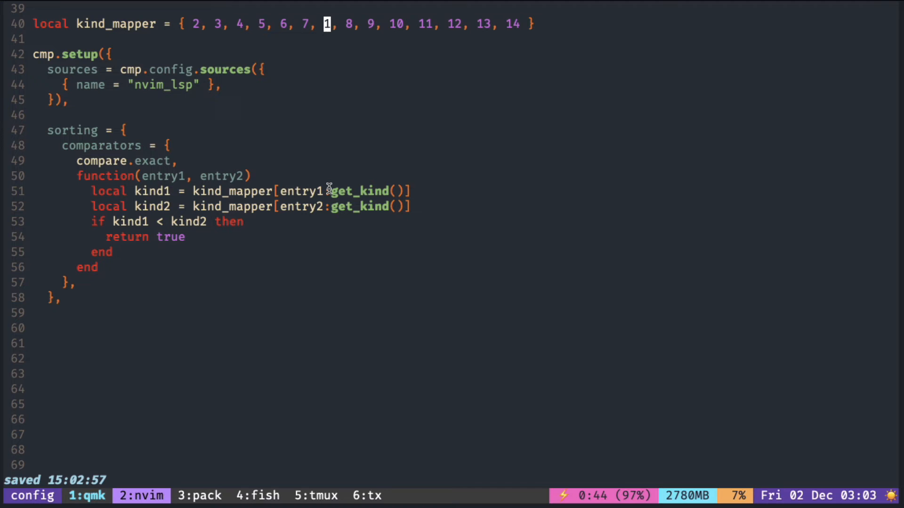
{"action": "mouse_move", "coordinate": [193, 225]}
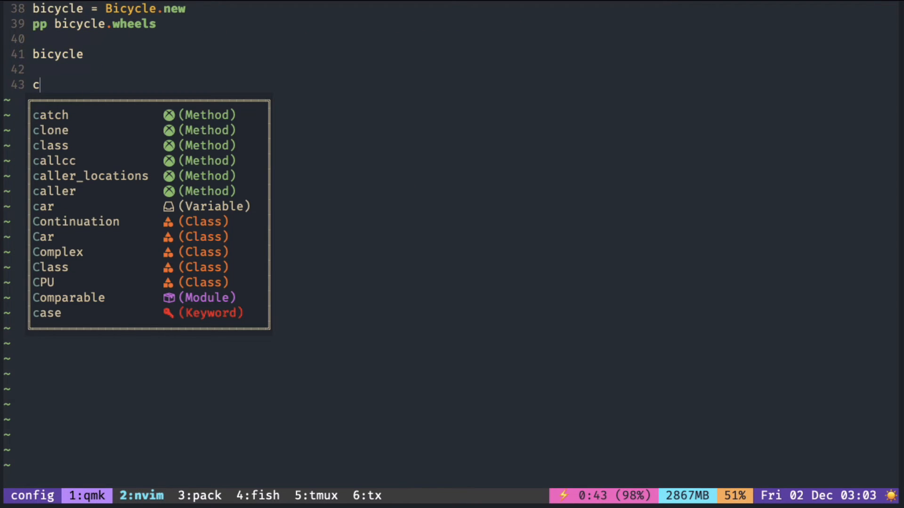
{"action": "mouse_move", "coordinate": [153, 212]}
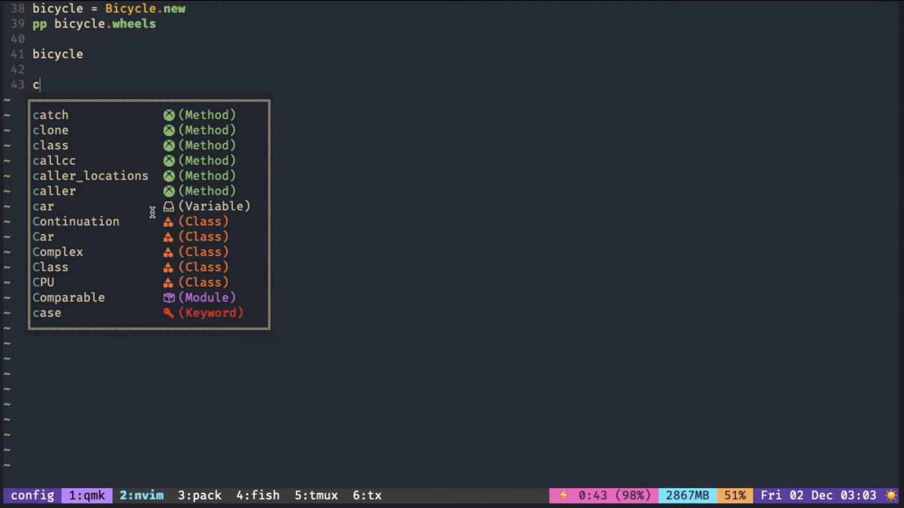
{"action": "mouse_move", "coordinate": [238, 219]}
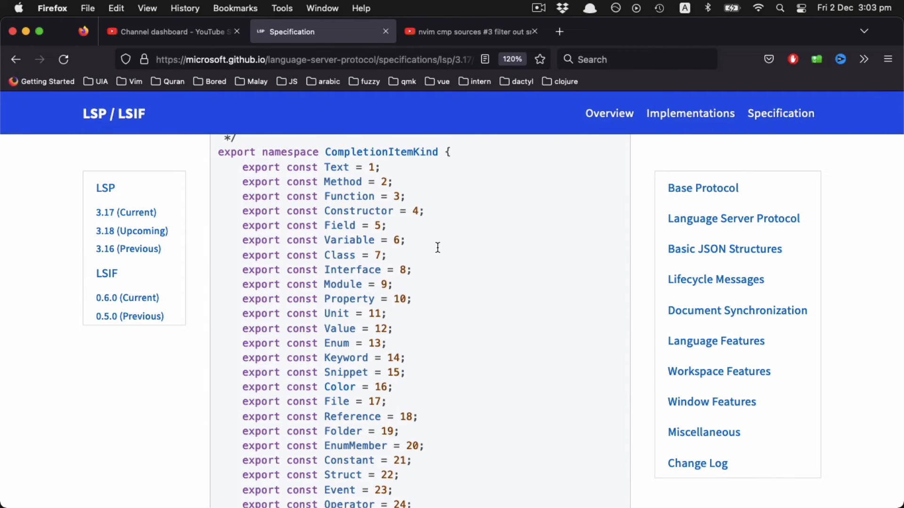
{"action": "mouse_move", "coordinate": [322, 265]}
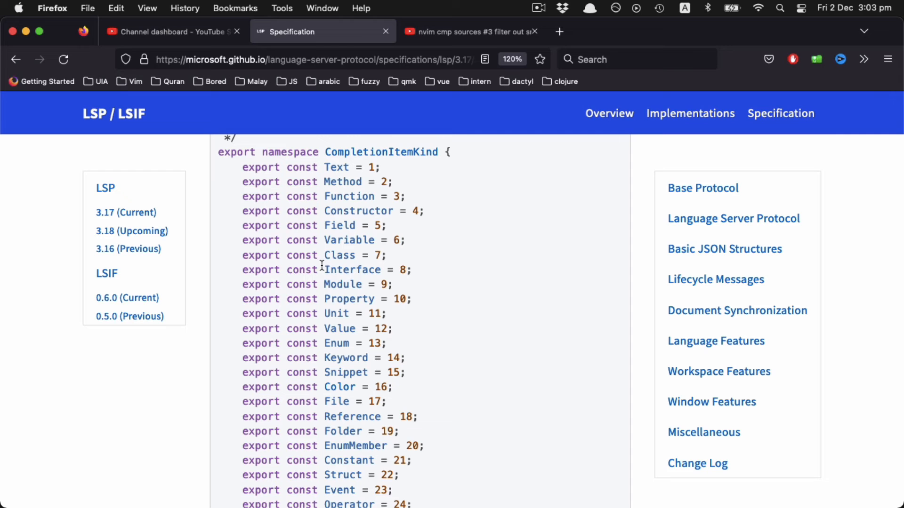
{"action": "mouse_move", "coordinate": [339, 186]}
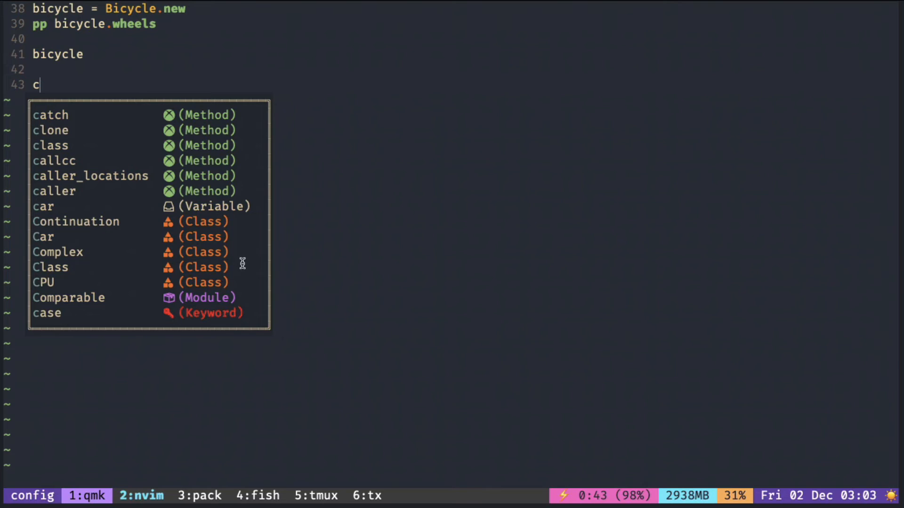
{"action": "mouse_move", "coordinate": [208, 450]}
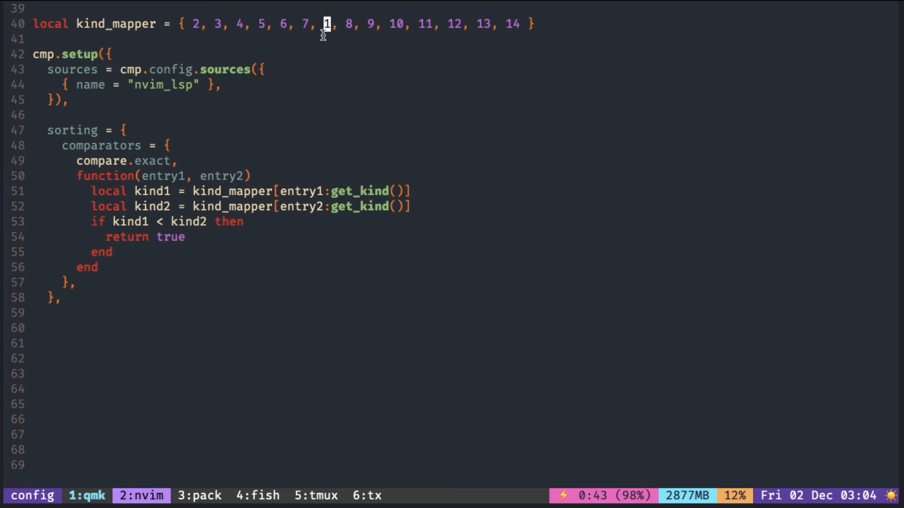
{"action": "mouse_move", "coordinate": [344, 102]}
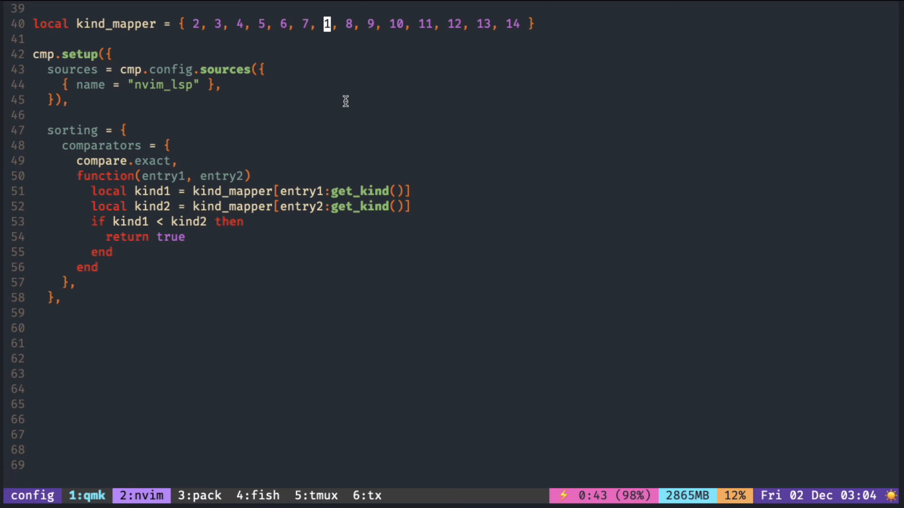
{"action": "mouse_move", "coordinate": [137, 475]}
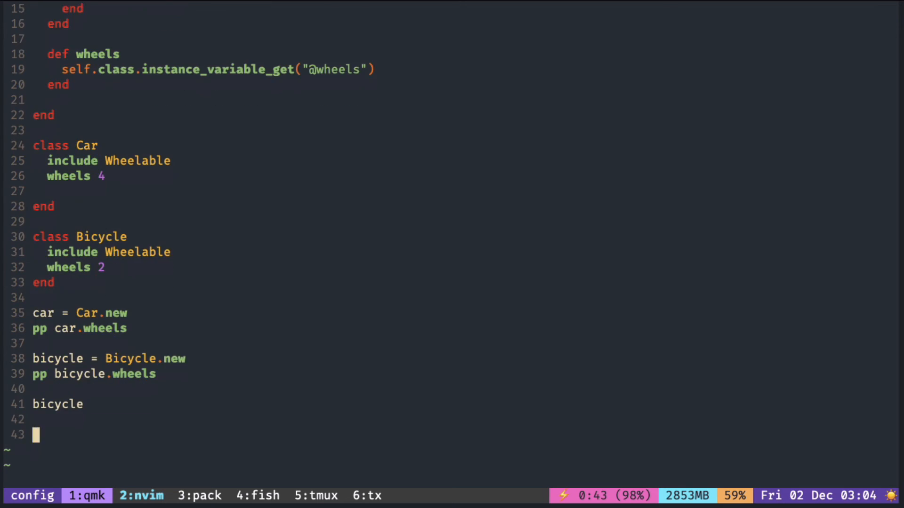
Complete 'c' on line 43 of the Ruby file to confirm Classes sort above Methods, then dismiss the popup
{"action": "type", "text": "c"}
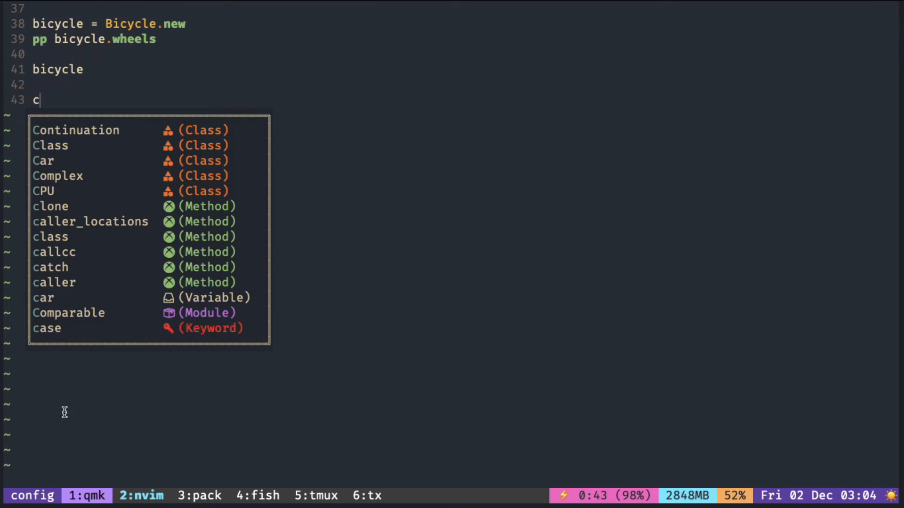
{"action": "mouse_move", "coordinate": [244, 179]}
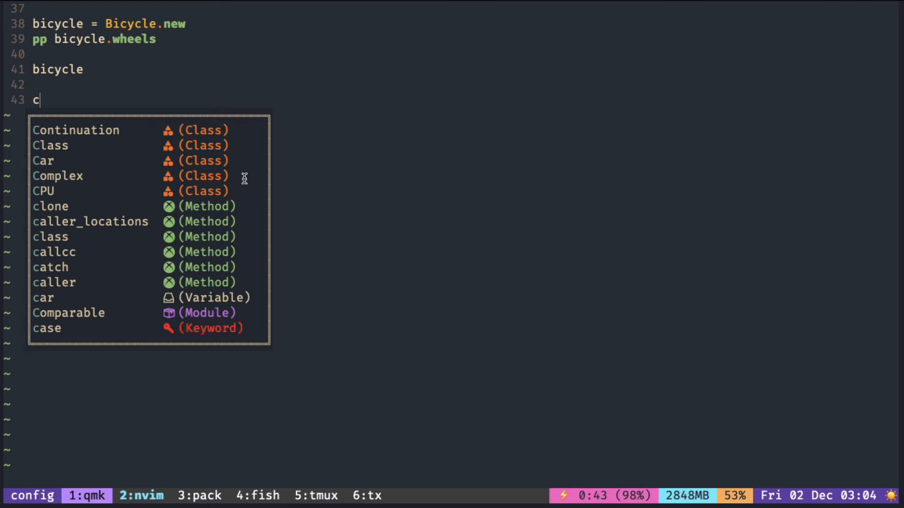
{"action": "mouse_move", "coordinate": [250, 158]}
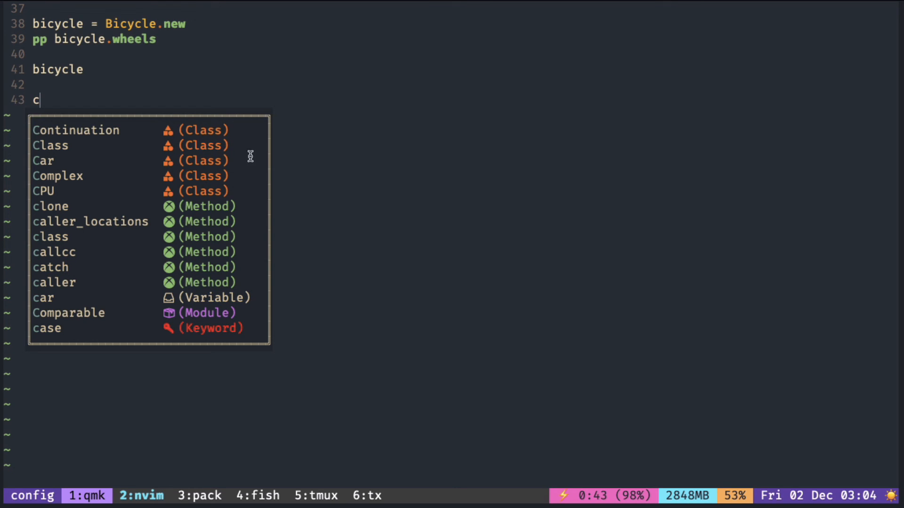
{"action": "mouse_move", "coordinate": [186, 173]}
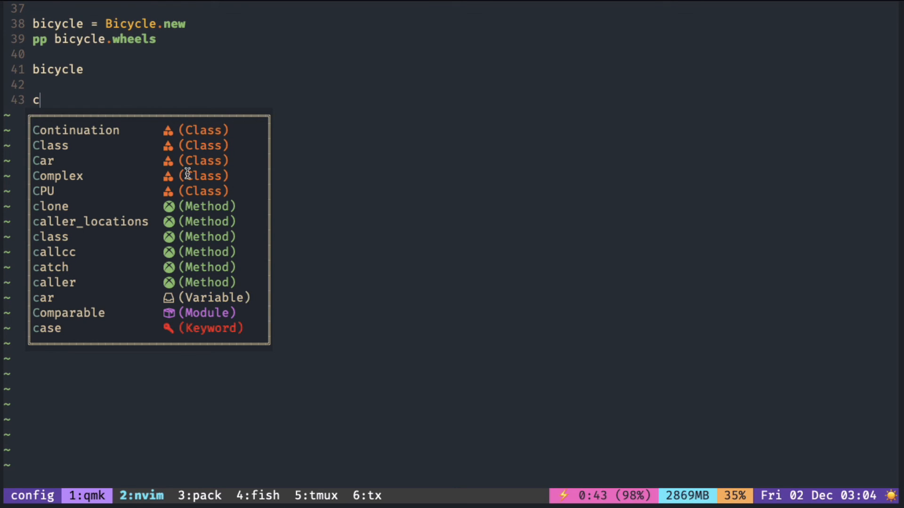
{"action": "mouse_move", "coordinate": [217, 167]}
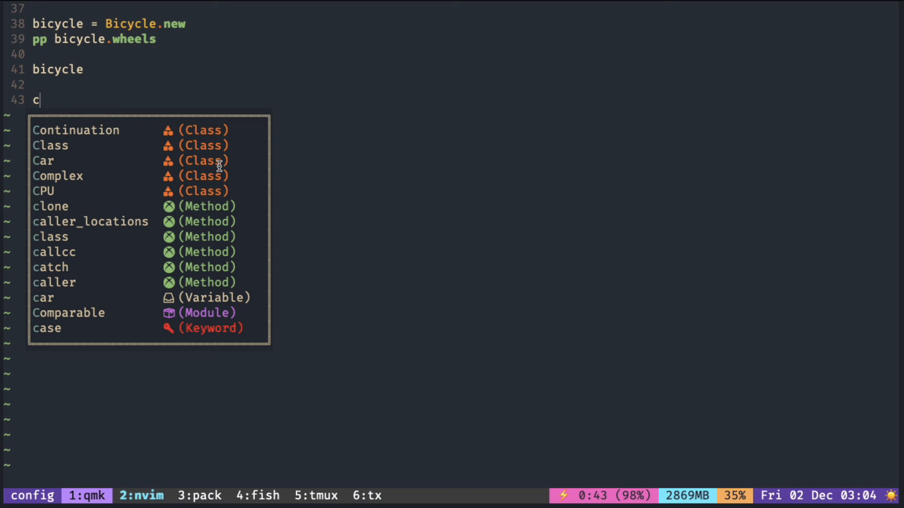
{"action": "key", "text": "Escape"}
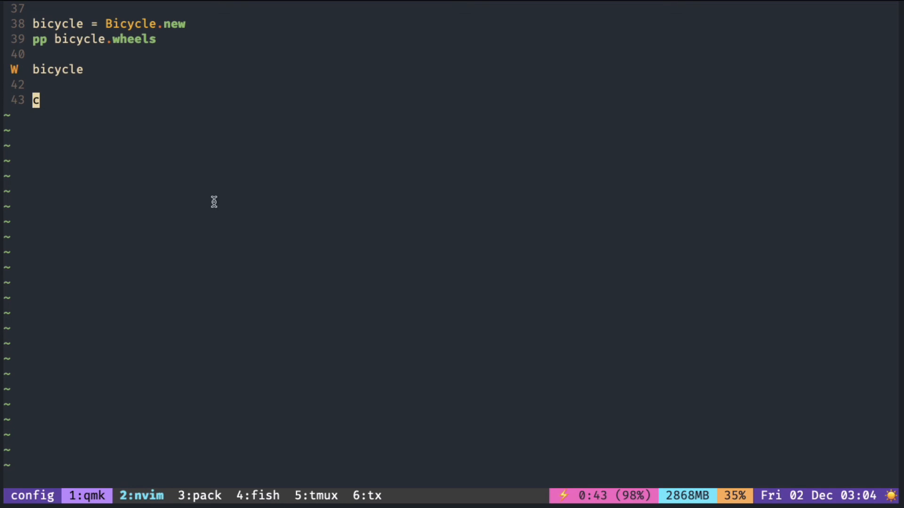
{"action": "mouse_move", "coordinate": [143, 496]}
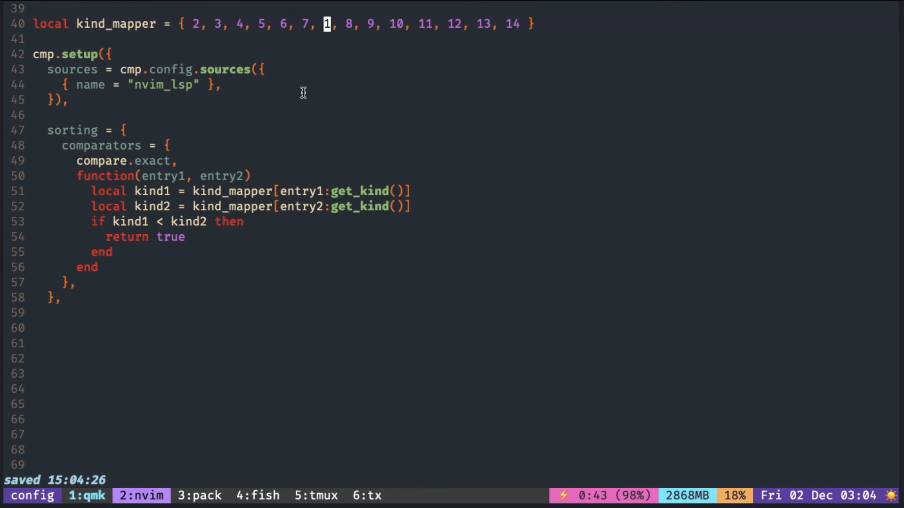
{"action": "mouse_move", "coordinate": [378, 200]}
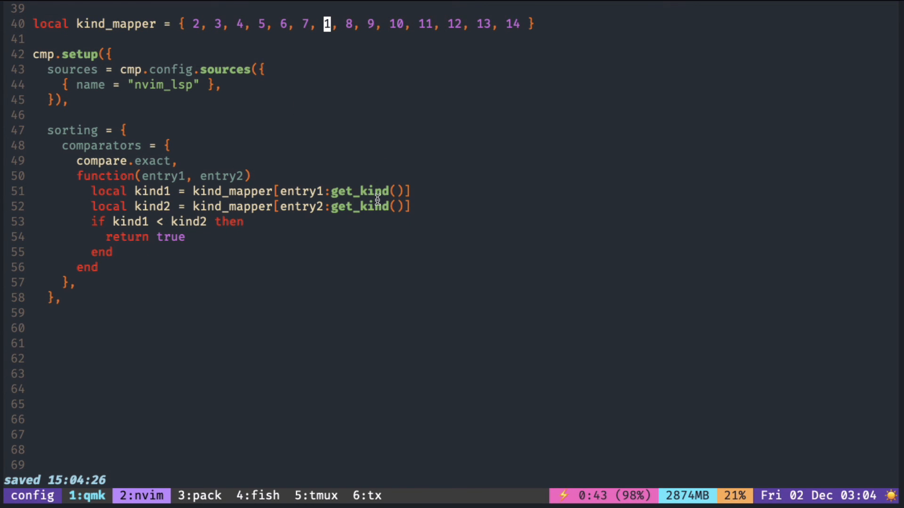
{"action": "mouse_move", "coordinate": [257, 42]}
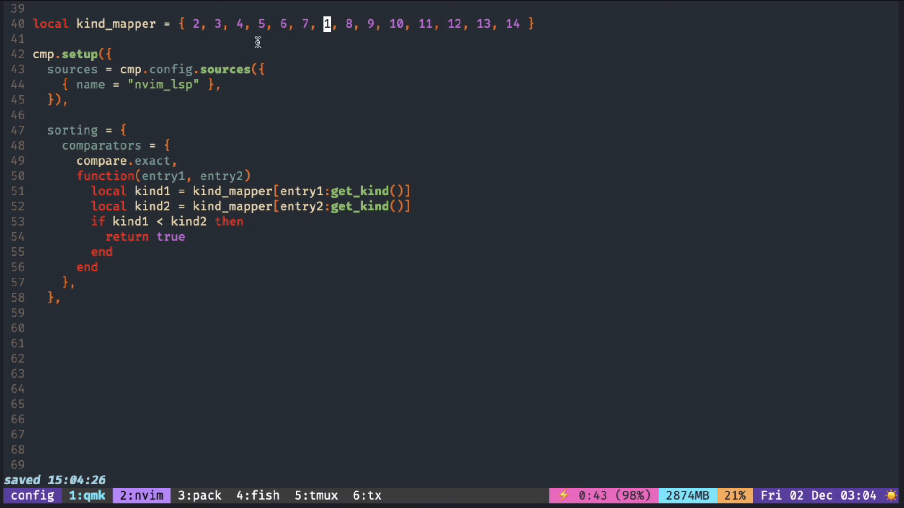